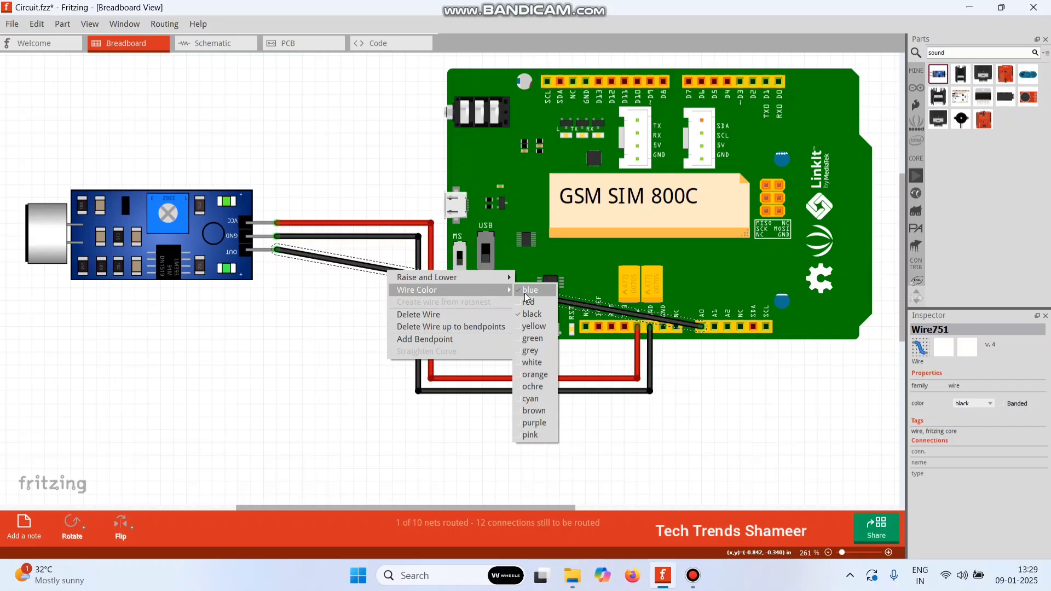
Recolour the sensor OUT wire, then bring up the noise-alert sketch in Arduino IDE.
{"action": "left_click", "coordinate": [530, 289]}
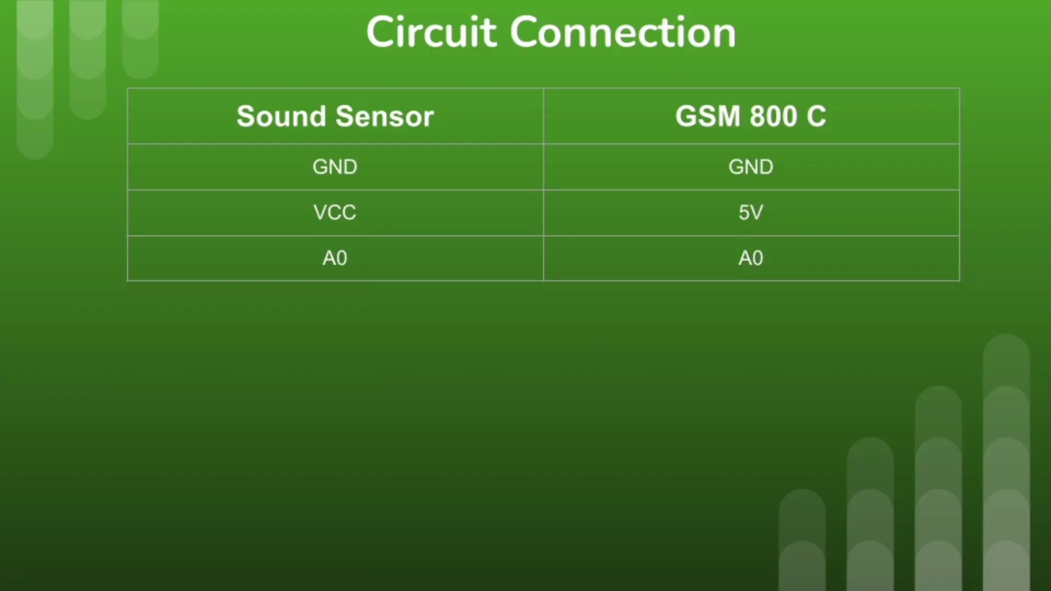
{"action": "left_click", "coordinate": [662, 575]}
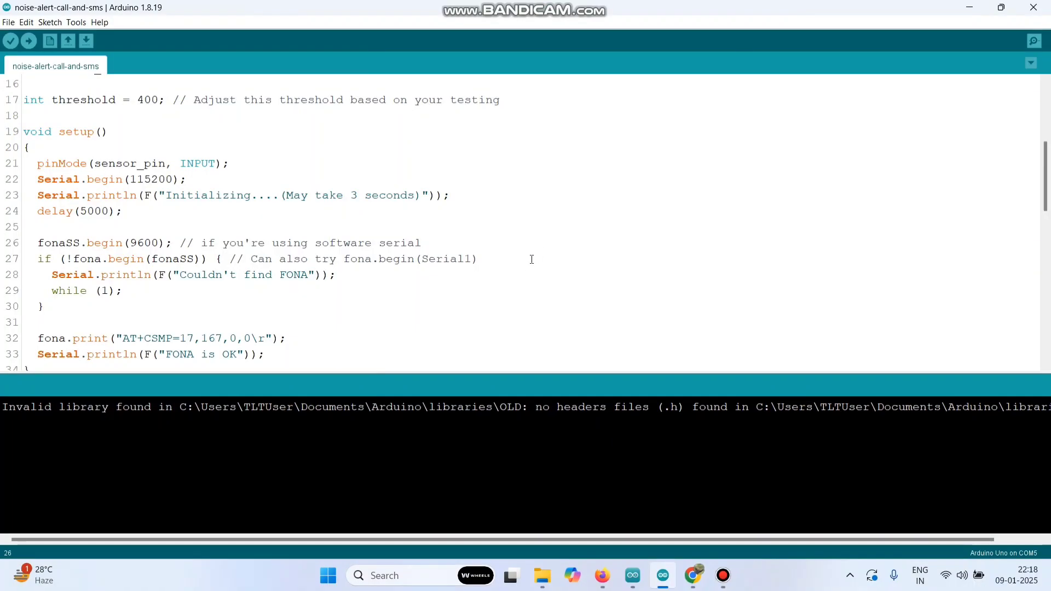
{"action": "left_click", "coordinate": [75, 22]}
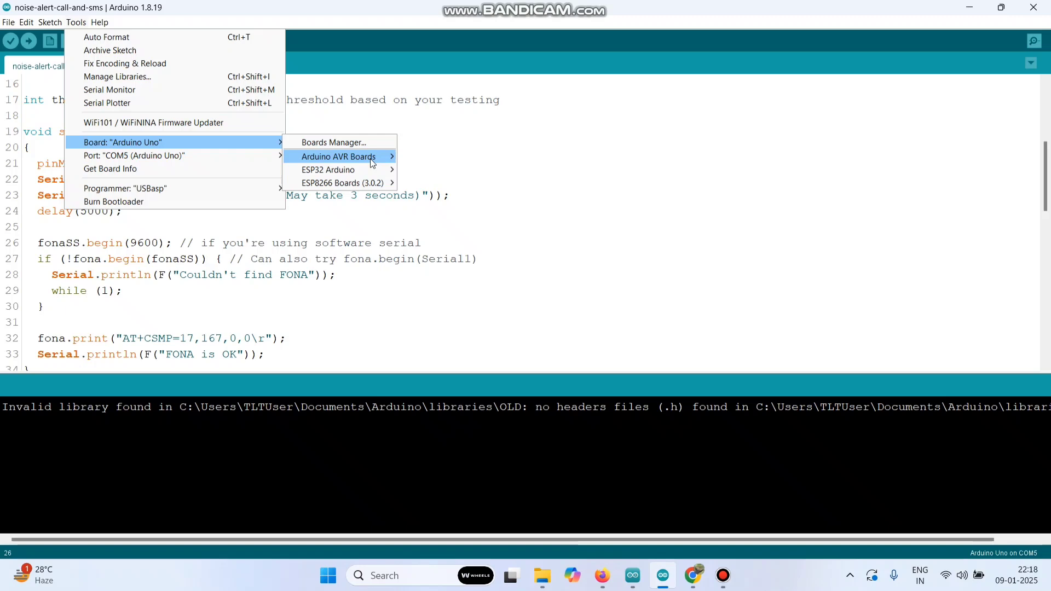
{"action": "mouse_move", "coordinate": [134, 155]}
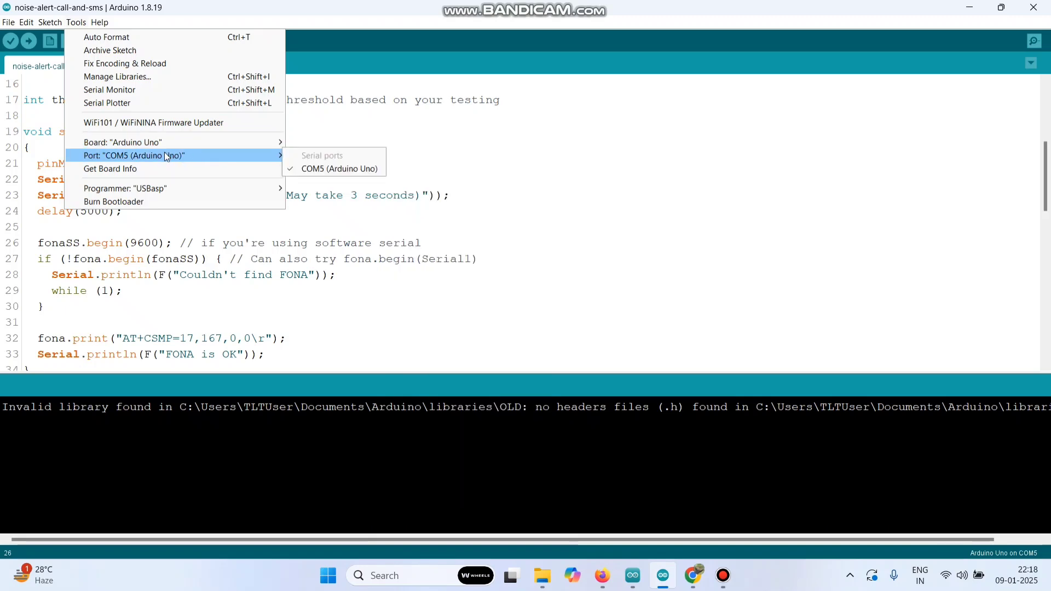
{"action": "left_click", "coordinate": [328, 243]}
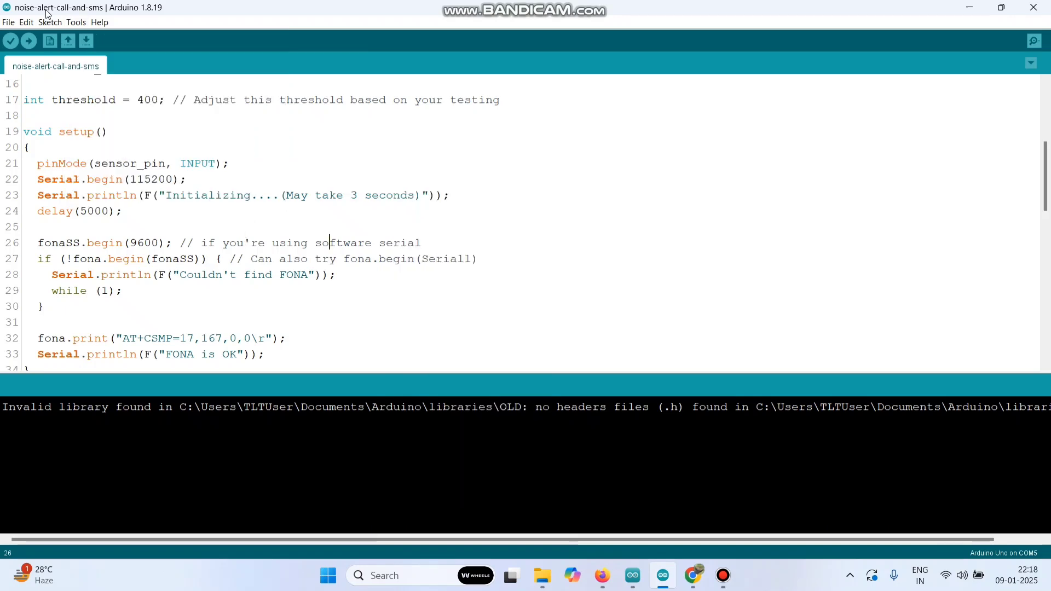
Upload the noise-alert sketch to the Arduino Uno (25% of program storage used).
{"action": "left_click", "coordinate": [28, 41]}
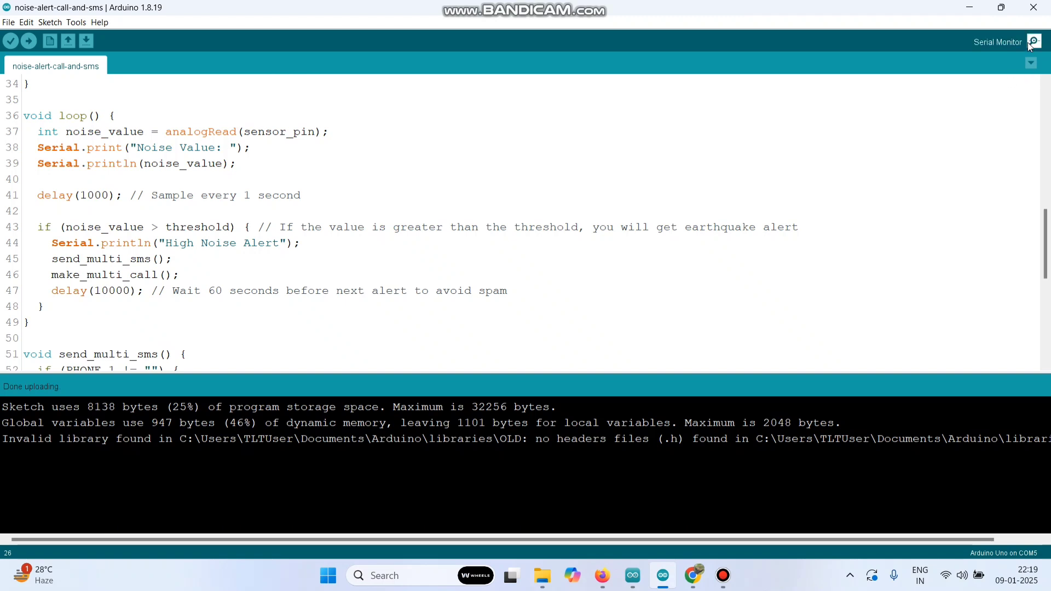
Show COM5 serial output at 115200 baud: noise value 954, High Noise Alert, SMS sent.
{"action": "left_click", "coordinate": [1033, 41]}
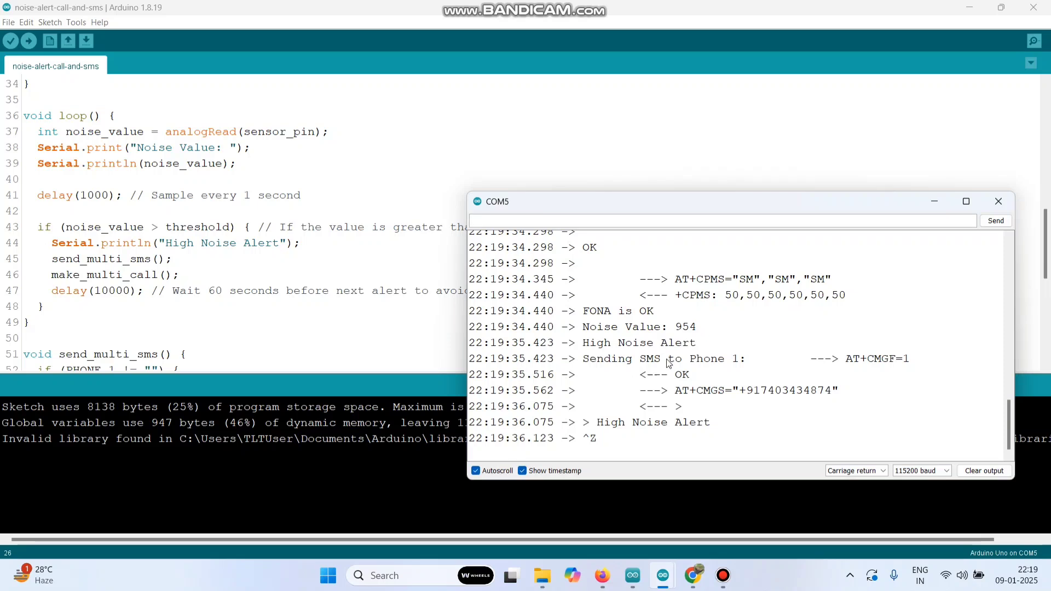
{"action": "mouse_move", "coordinate": [706, 363]}
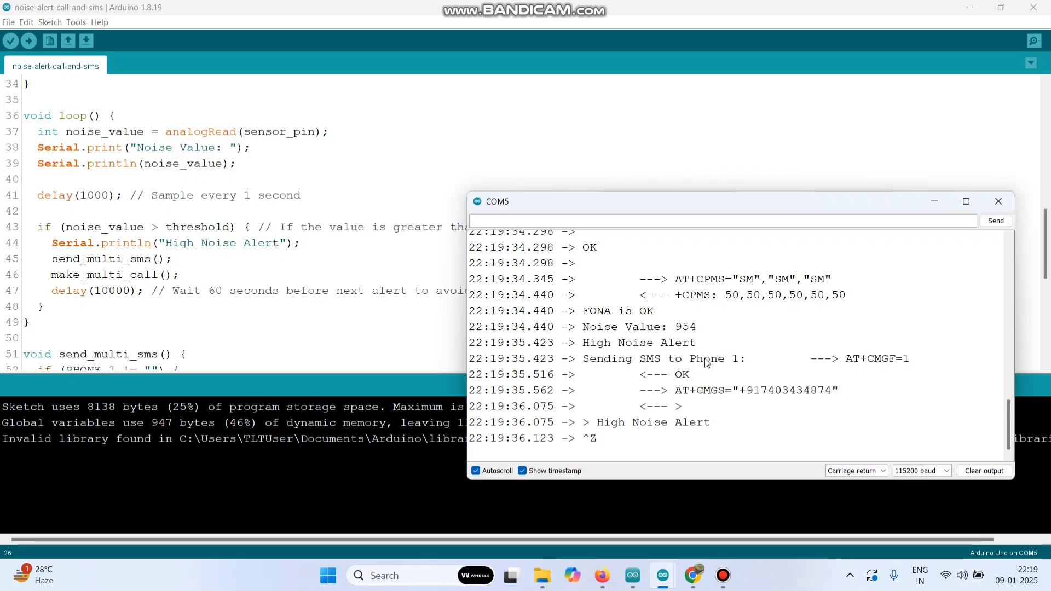